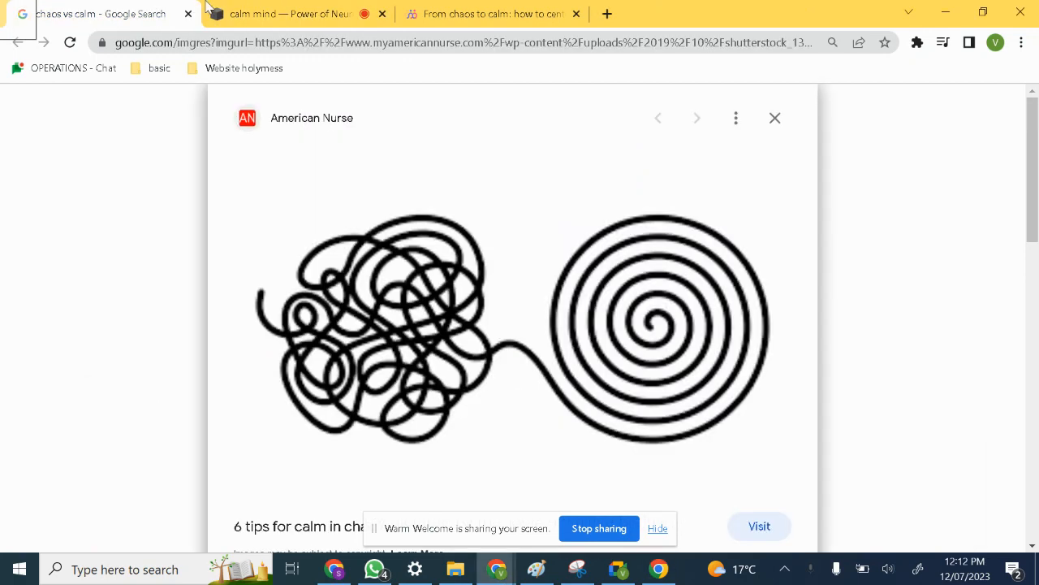
pyautogui.moveTo(289, 13)
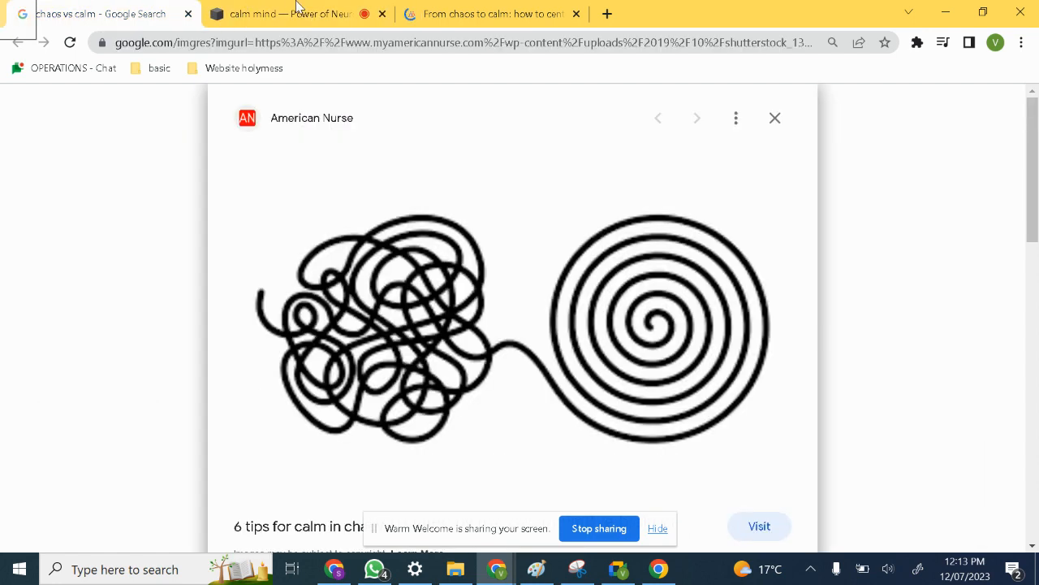
# - Move between the Zella Life 'From chaos to calm' article and the Power of Neuroscience calm-mind post
pyautogui.click(284, 13)
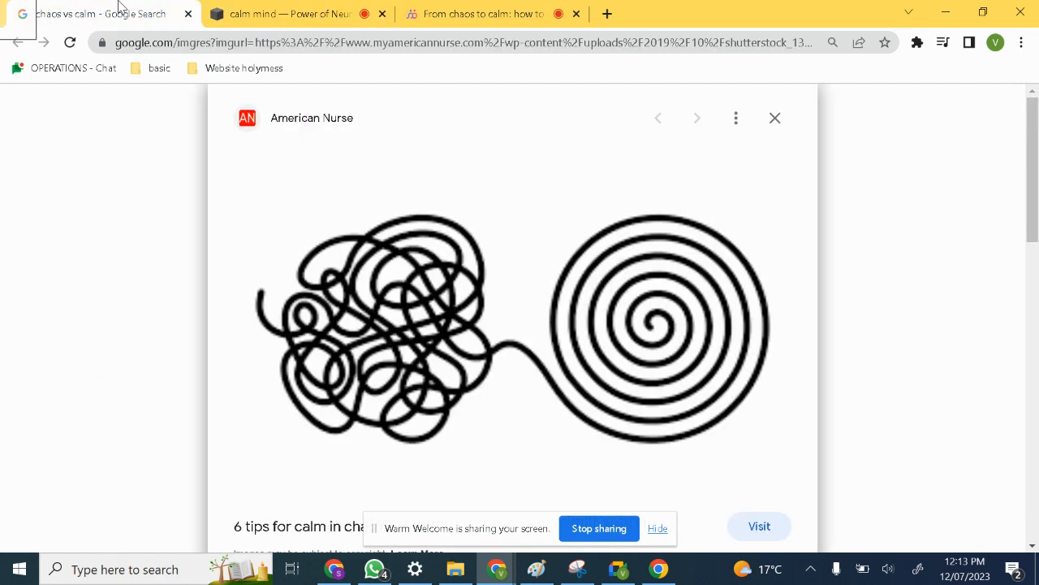
pyautogui.click(479, 13)
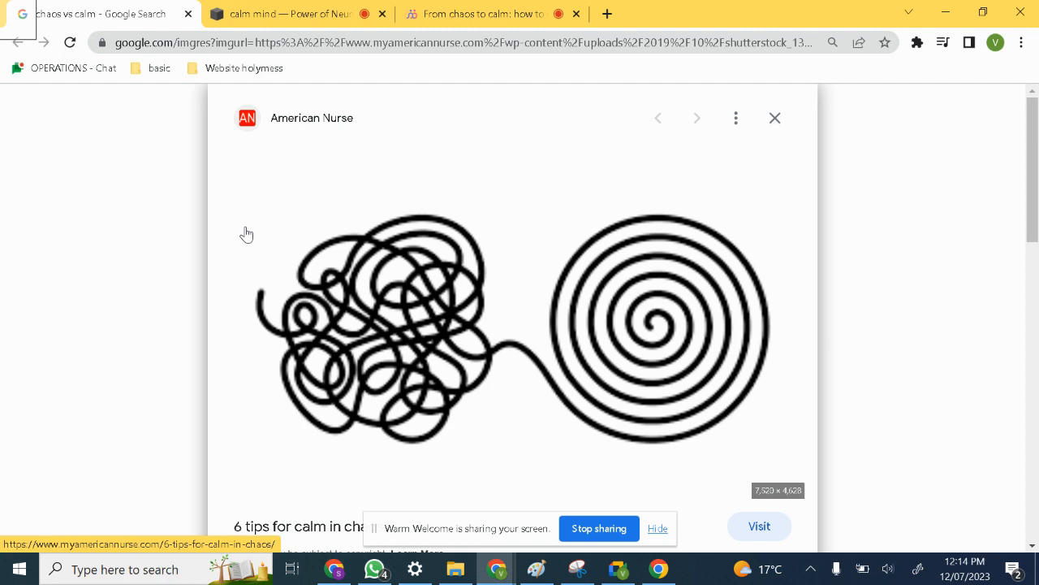
pyautogui.moveTo(292, 7)
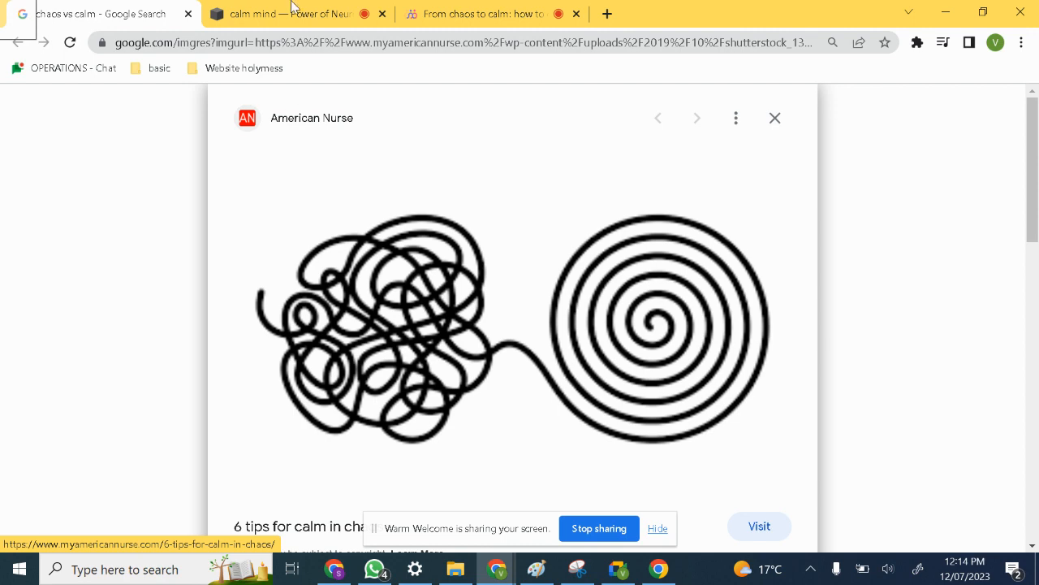
pyautogui.click(479, 13)
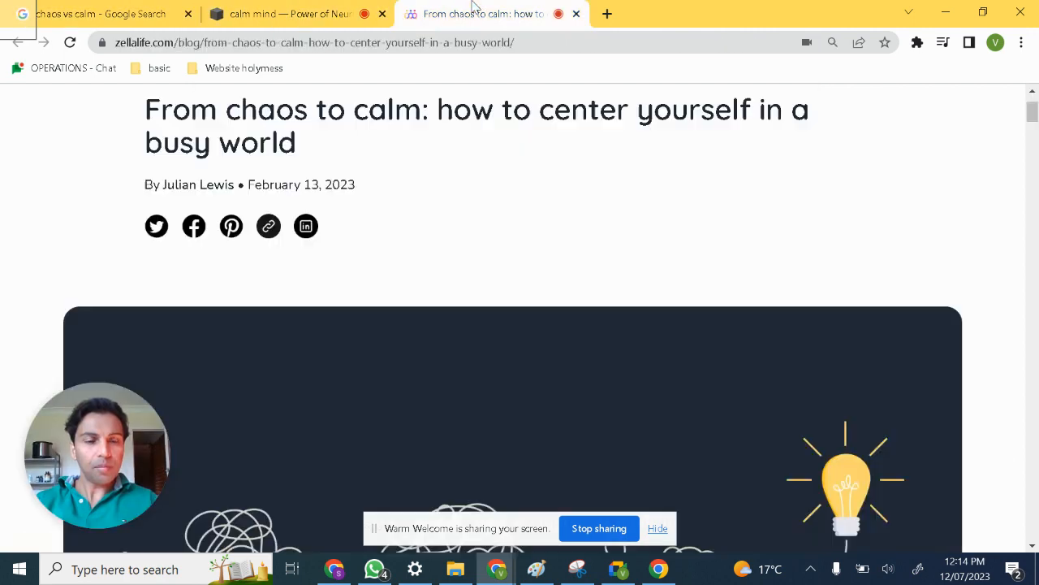
pyautogui.click(284, 13)
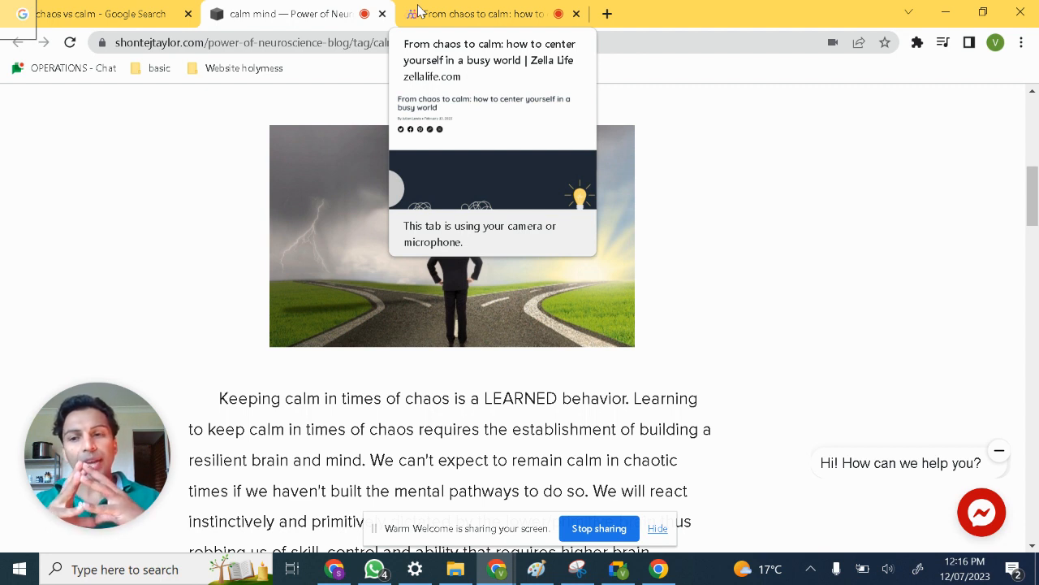
pyautogui.moveTo(428, 7)
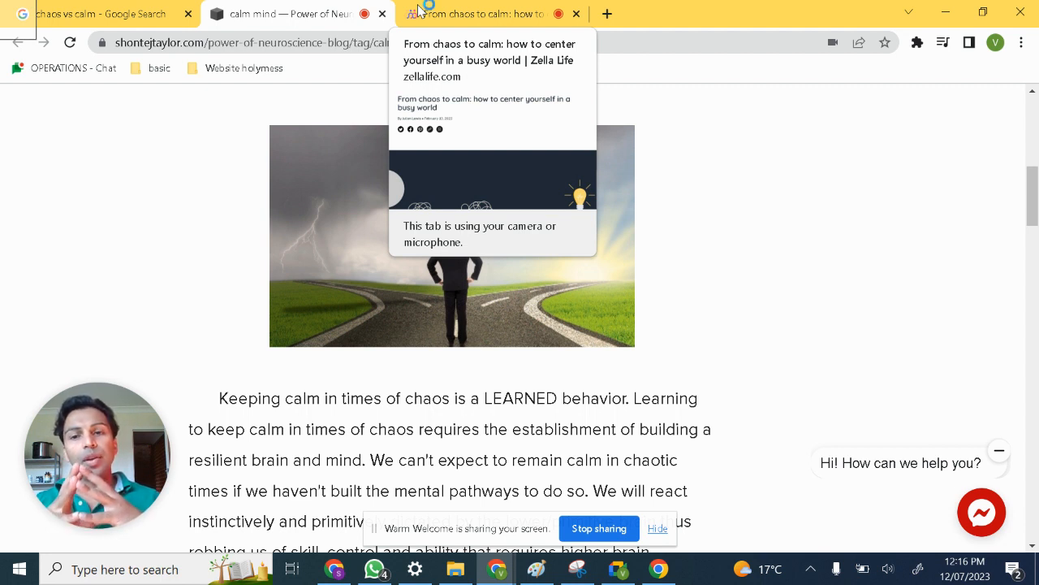